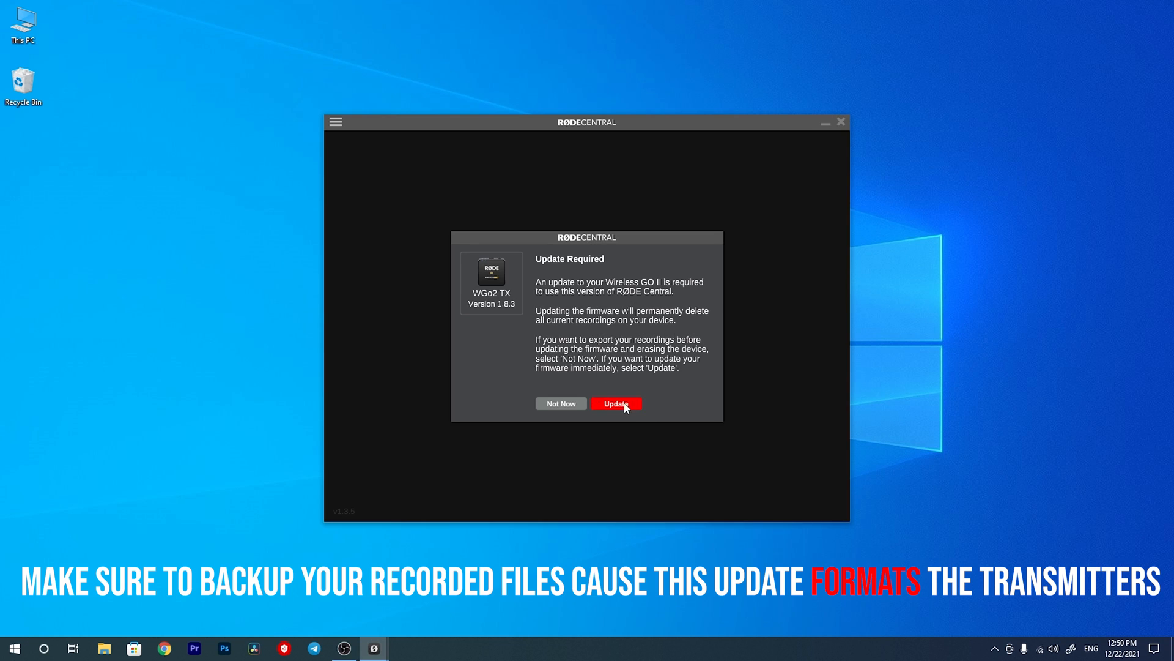
Step: Install the firmware update on the Wireless GO II transmitter, bringing it to version 1.8.9
click(560, 403)
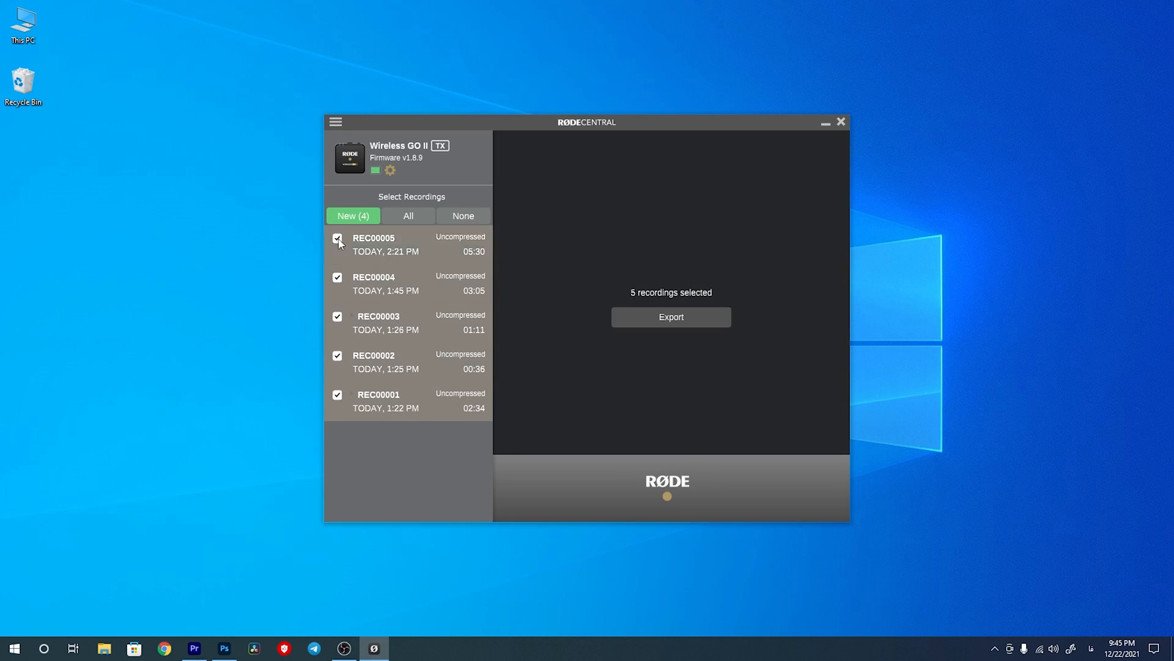
Step: Export the five recordings as WAV, 48 kHz, 32-bit float, to the Desktop
click(671, 317)
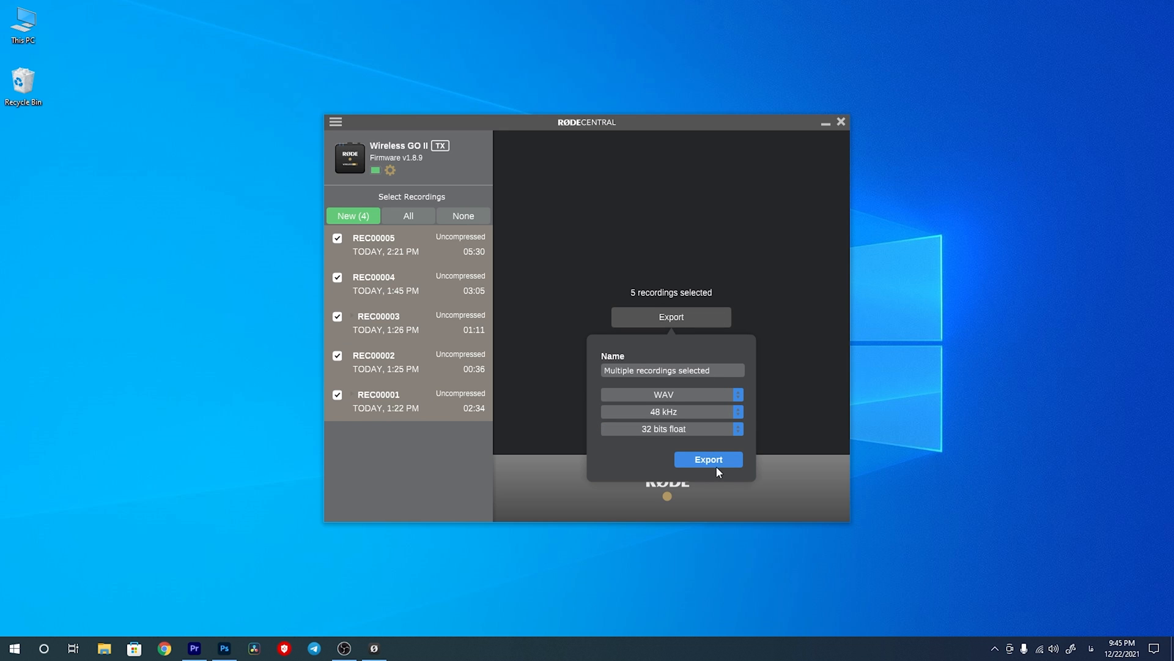
click(707, 460)
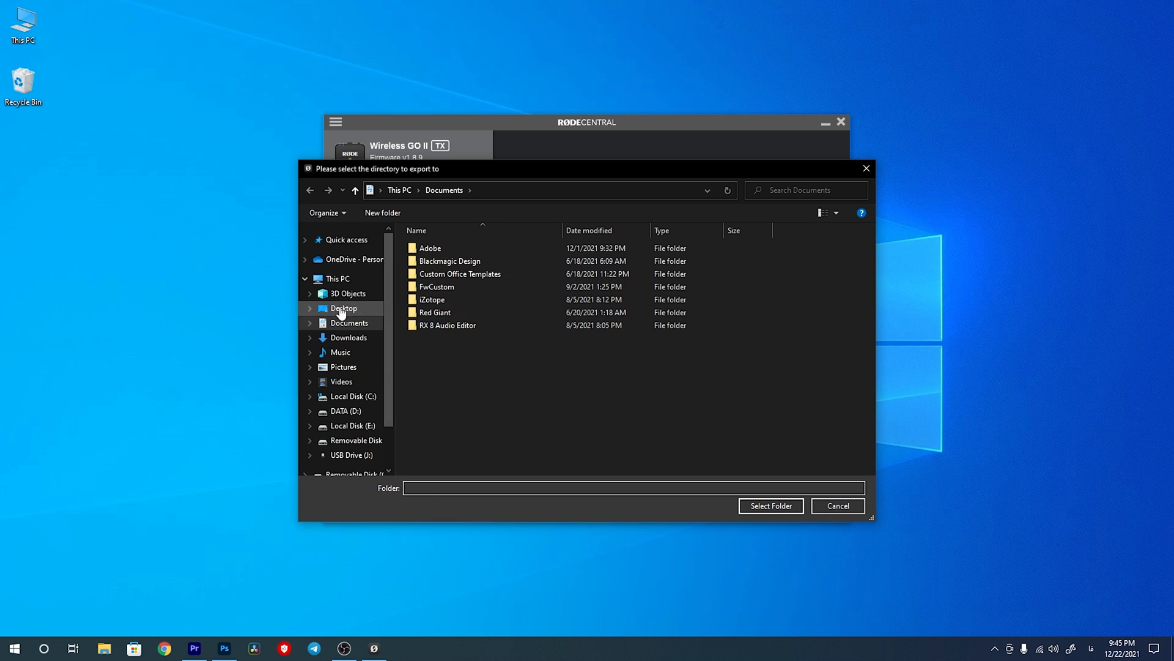
click(770, 506)
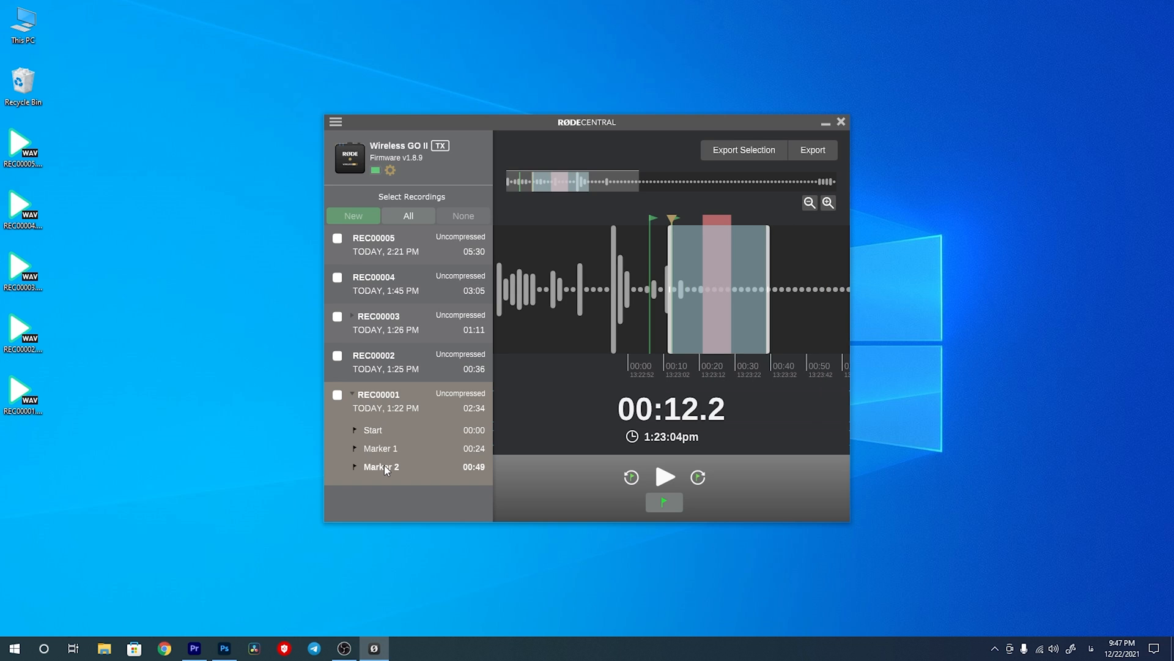
Step: Jump REC00001's playback to Marker 2 in the marker list
click(378, 323)
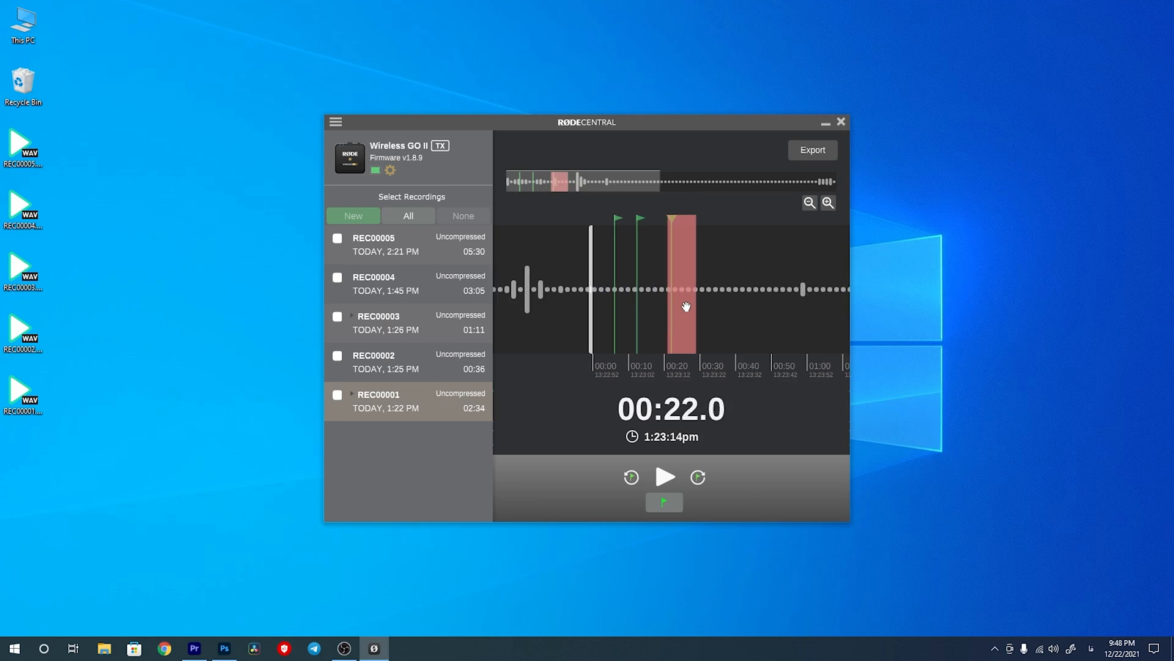
Step: Move the playhead into the red dropout block near 00:20 in REC00001
click(827, 202)
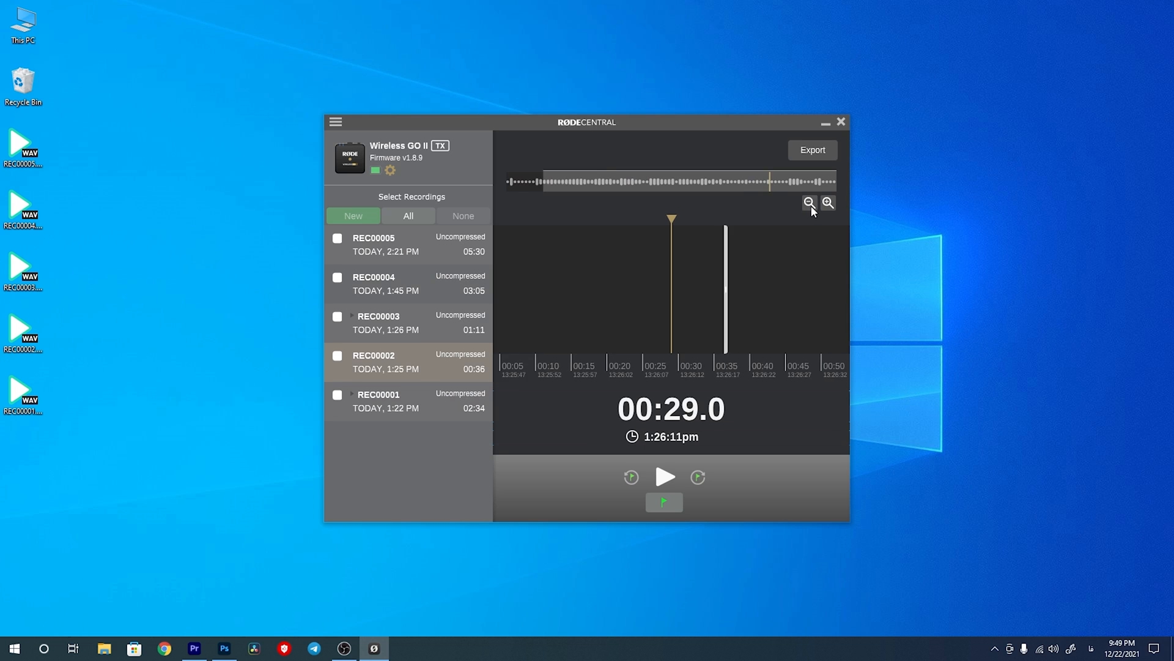
Step: Zoom REC00002's waveform and shift the view with the mini-navigation bar
click(828, 203)
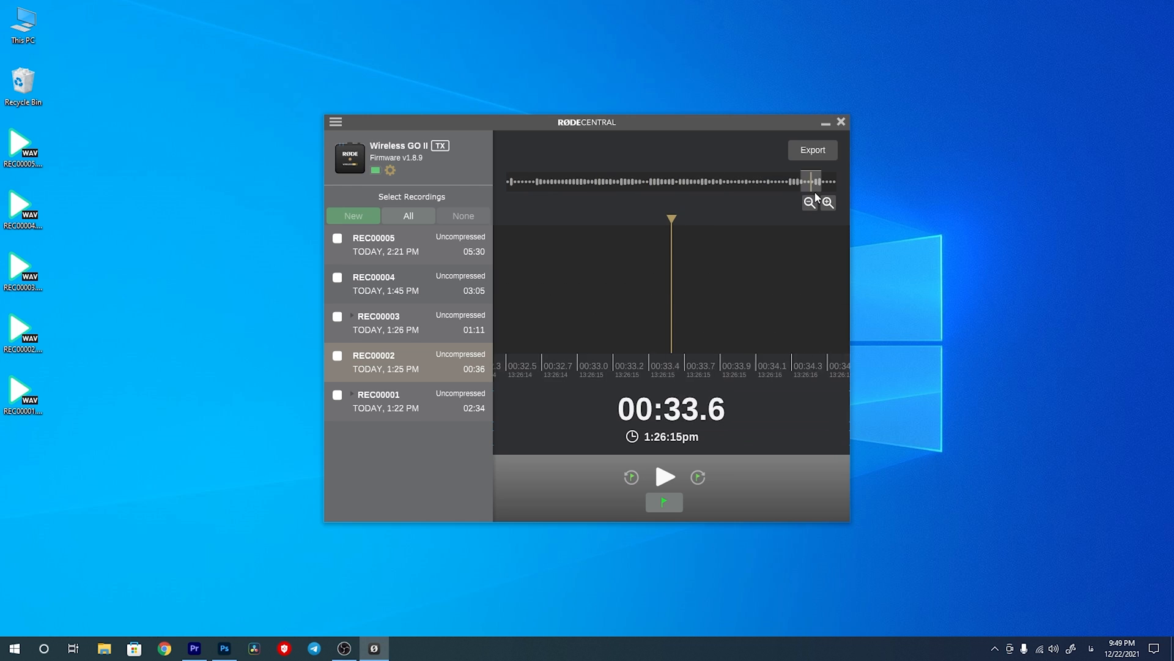
click(808, 201)
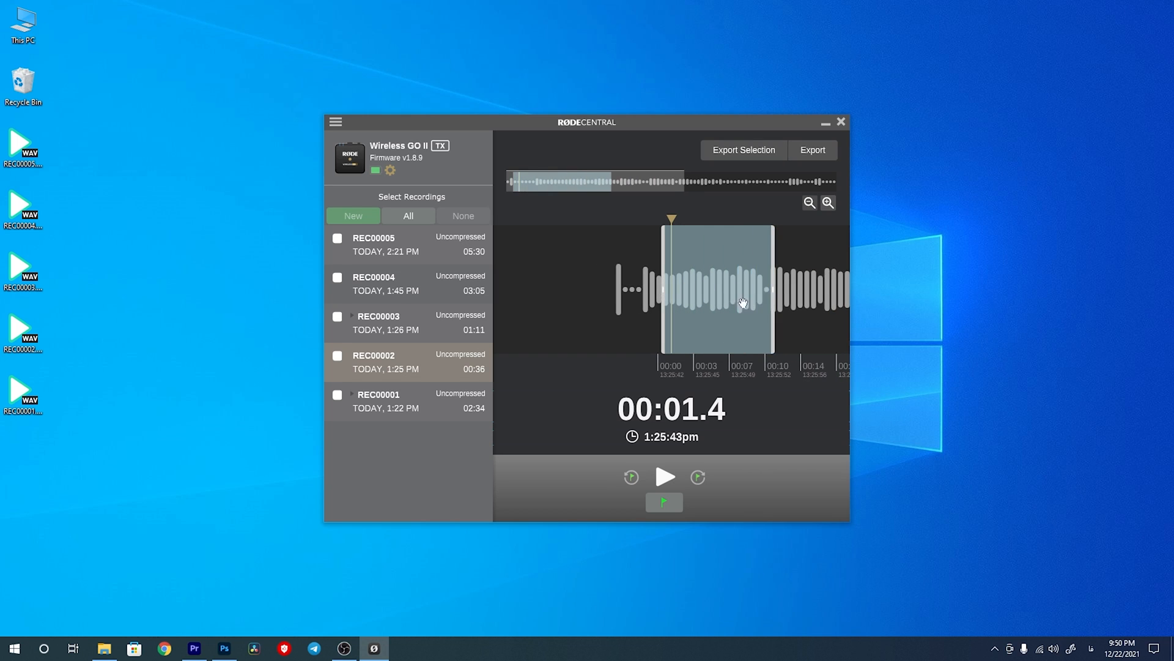
click(743, 150)
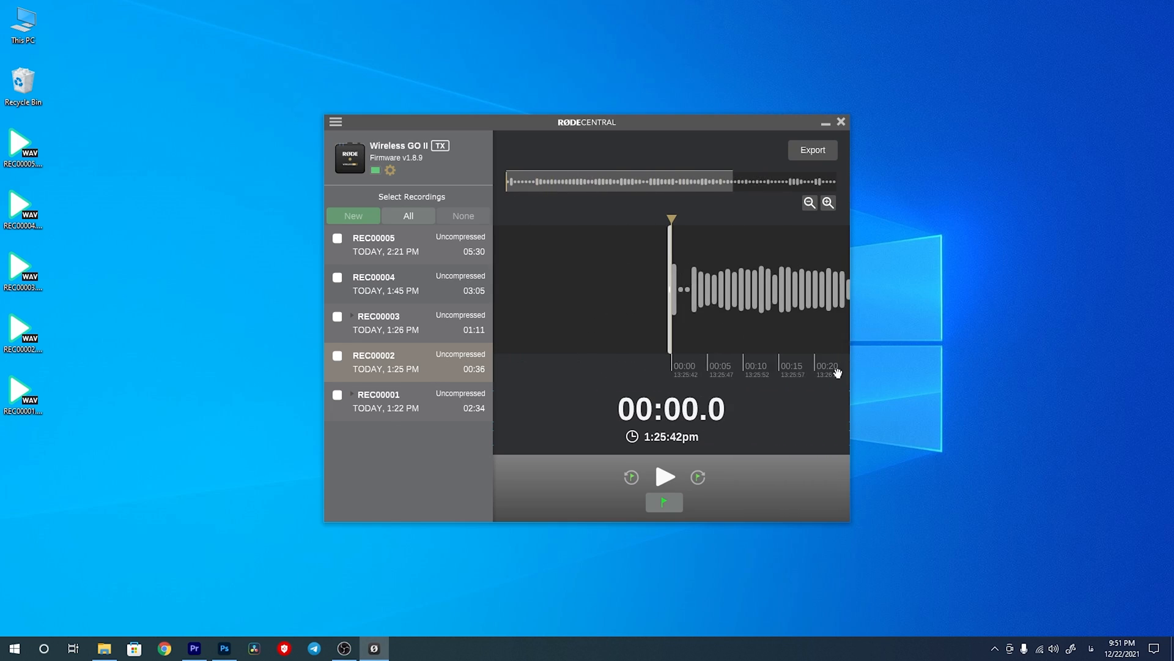
Step: Reopen REC00001, showing its two markers and red dropout region
click(808, 203)
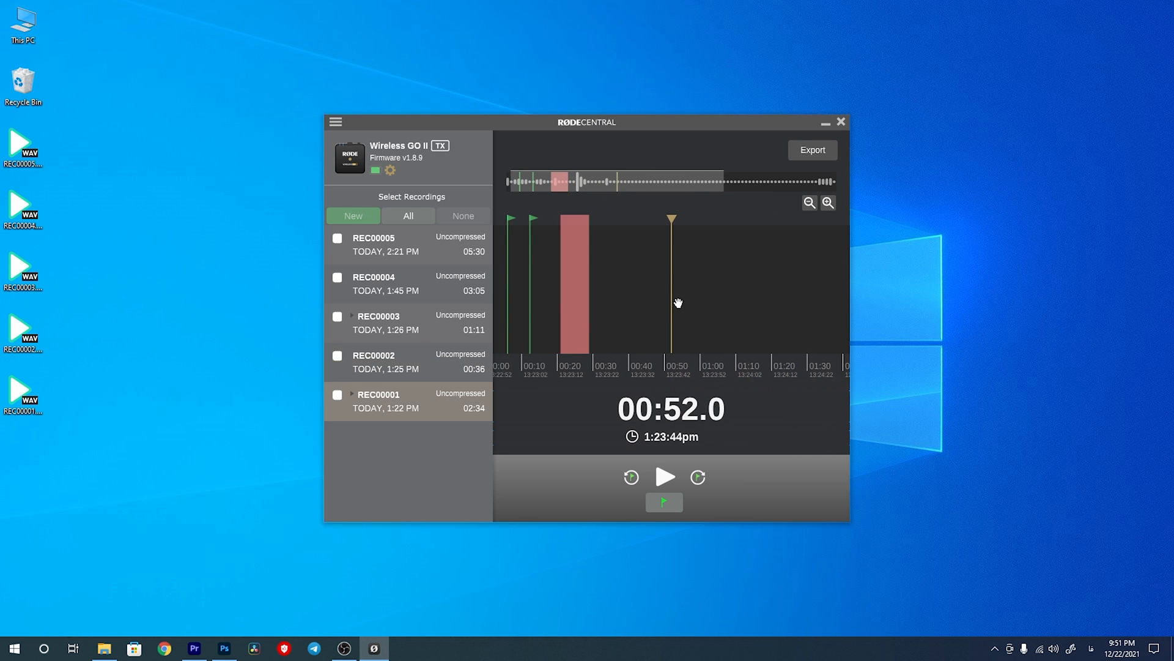